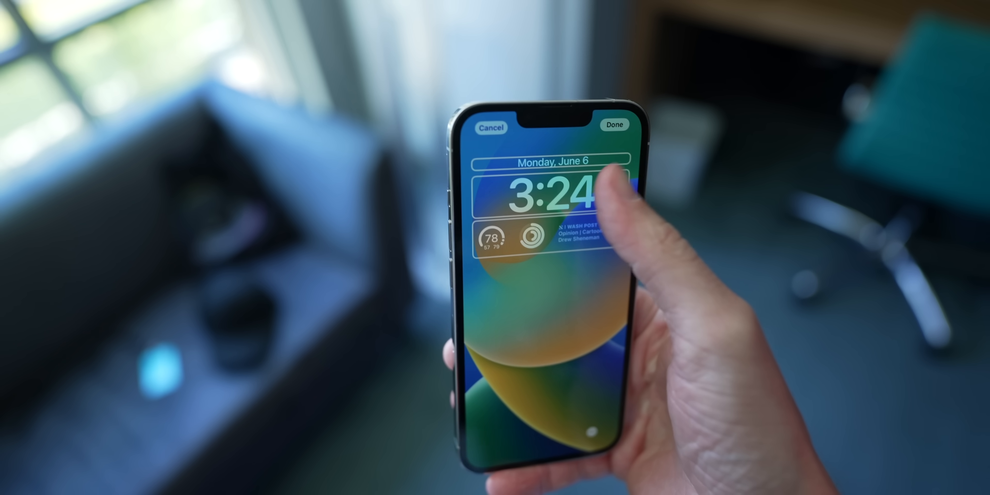
# Change the lock screen clock to a different font style.
pyautogui.click(546, 192)
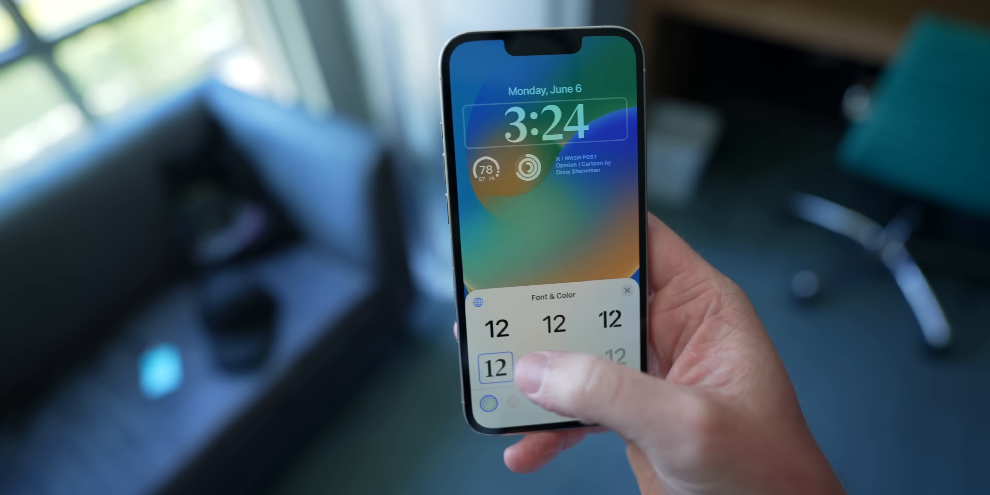
pyautogui.click(593, 311)
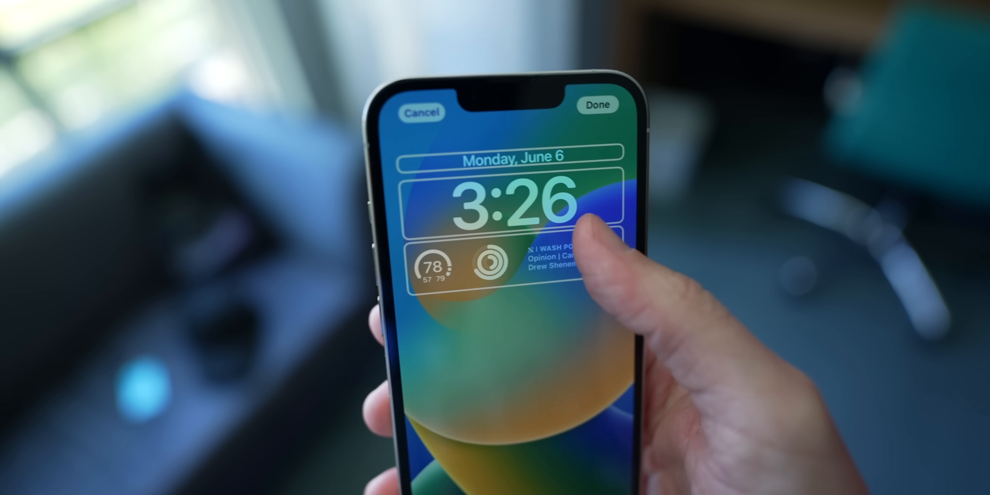
# Browse the lock screen widget gallery's Weather widgets and add the Sun Events widget.
pyautogui.click(461, 265)
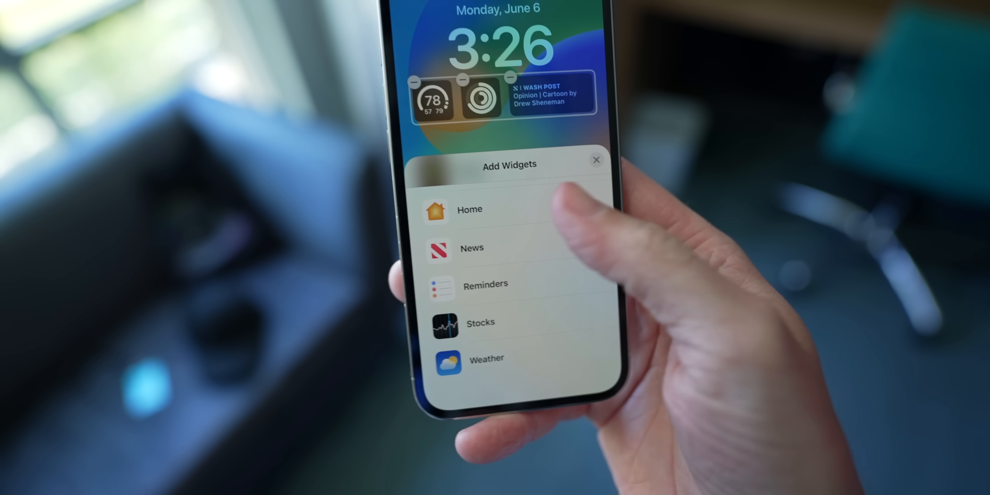
pyautogui.click(469, 208)
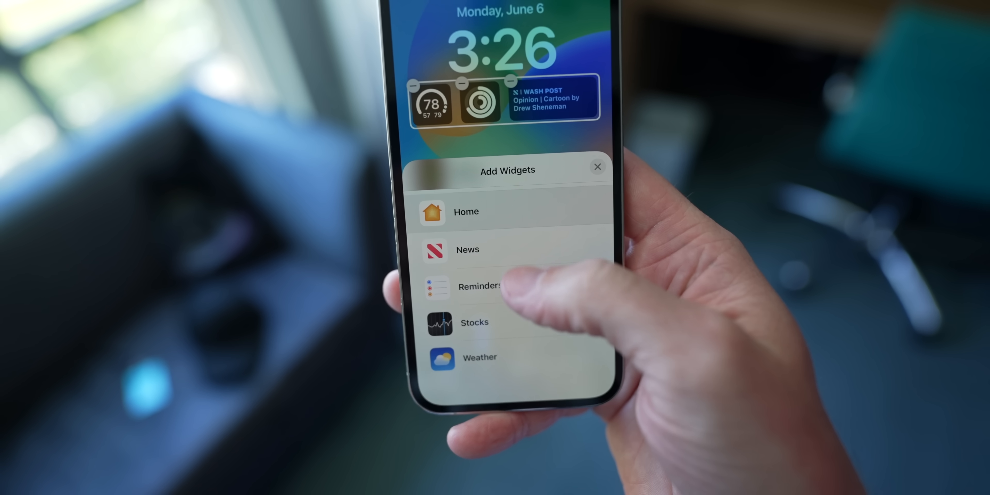
pyautogui.click(467, 250)
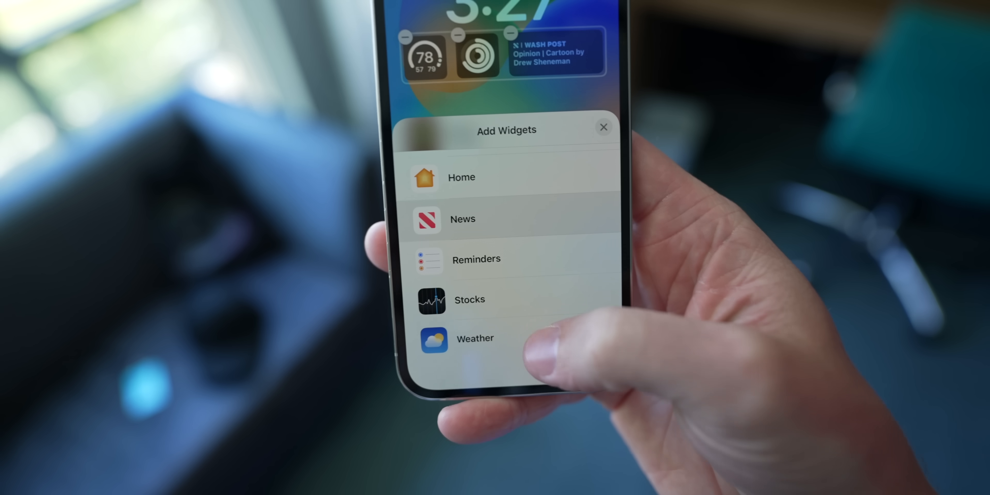
pyautogui.click(475, 338)
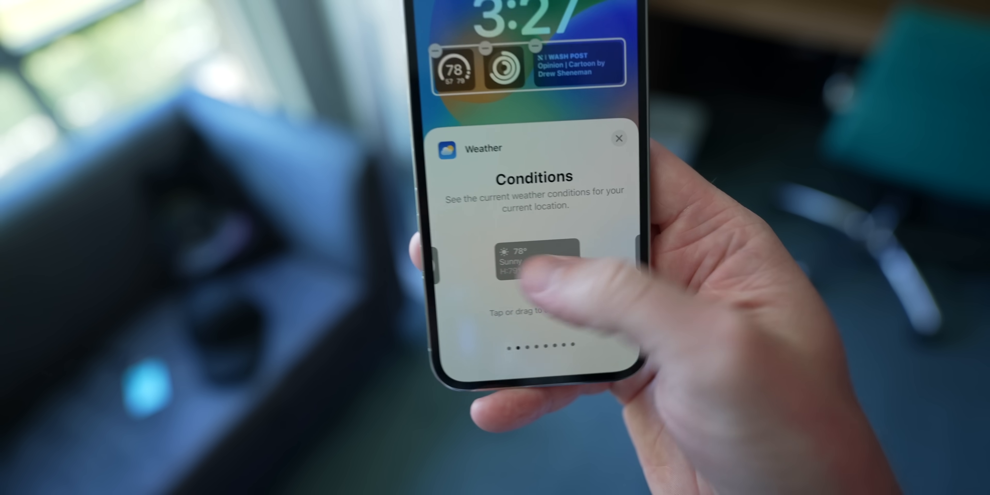
pyautogui.hscroll(-3)
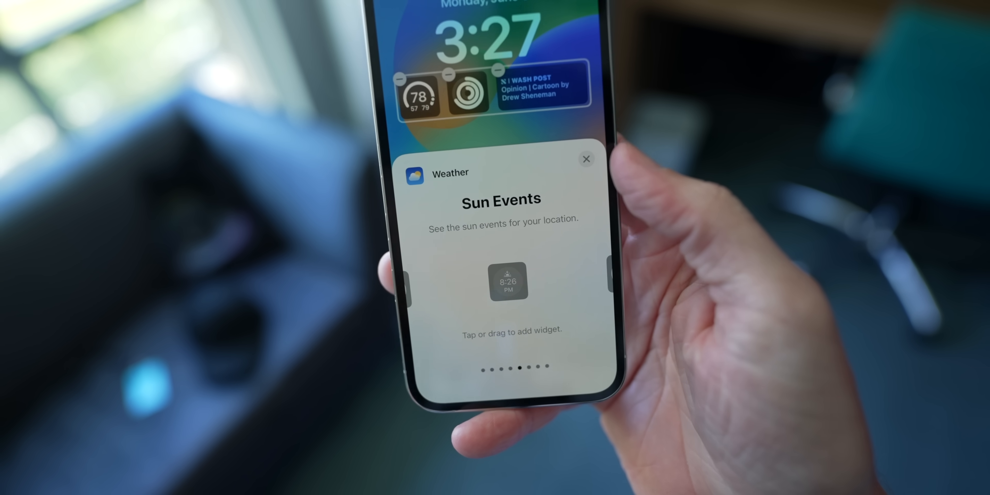
pyautogui.click(586, 159)
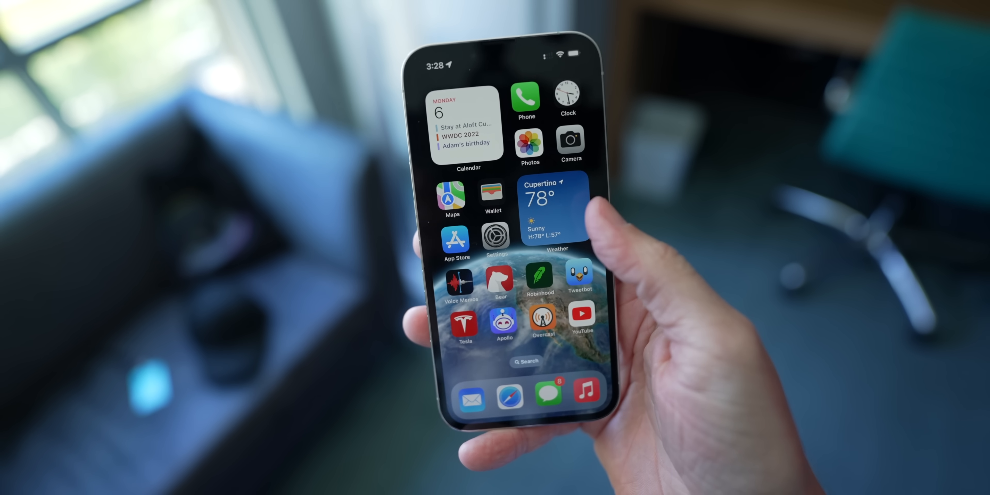
# Reach Settings > Wallpaper > Add New Wallpaper and scroll through the new wallpaper gallery.
pyautogui.click(495, 237)
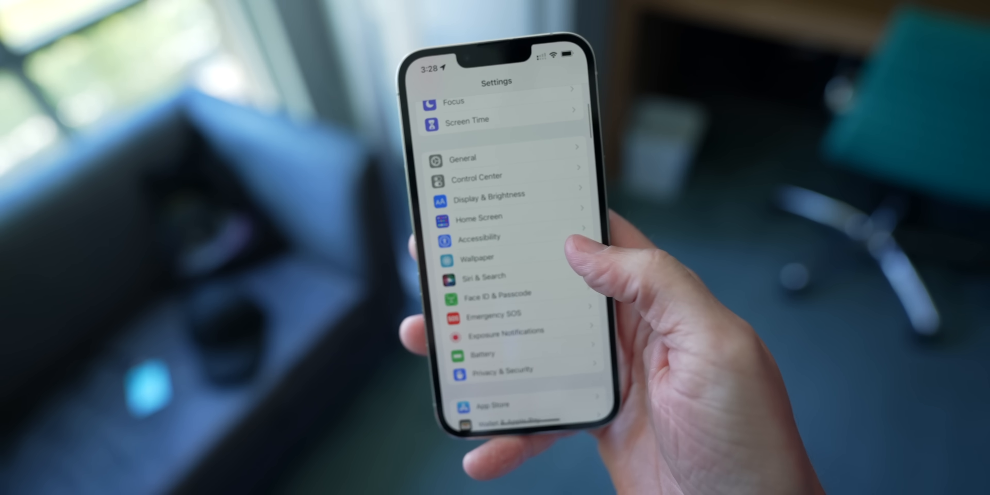
pyautogui.click(477, 258)
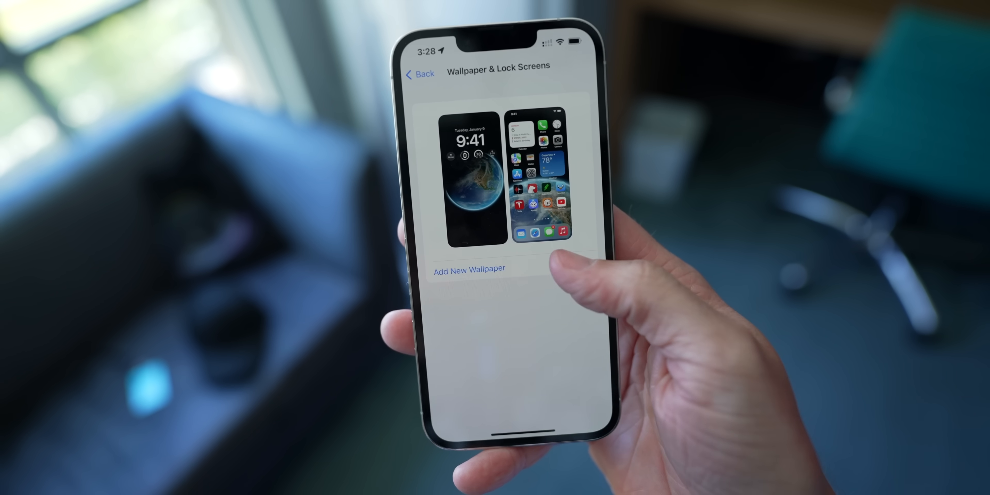
pyautogui.click(469, 267)
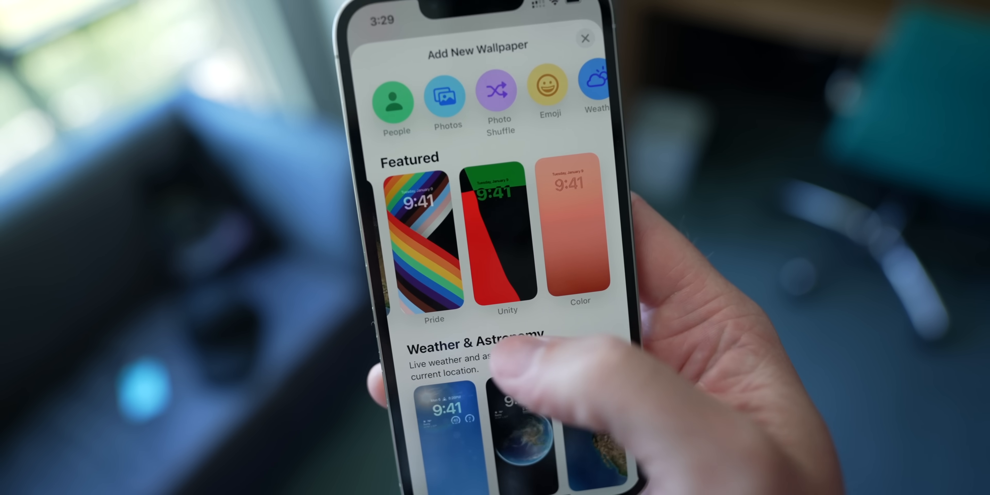
pyautogui.scroll(-3)
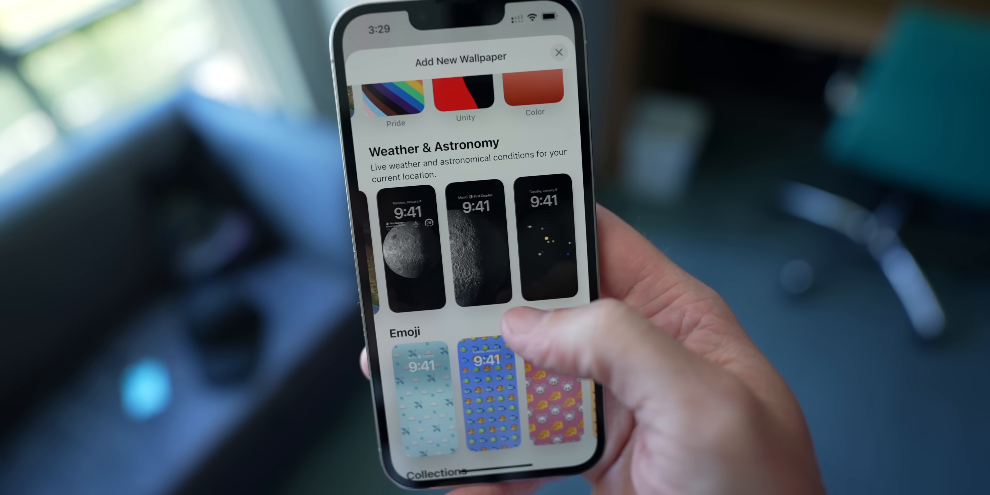
pyautogui.scroll(-3)
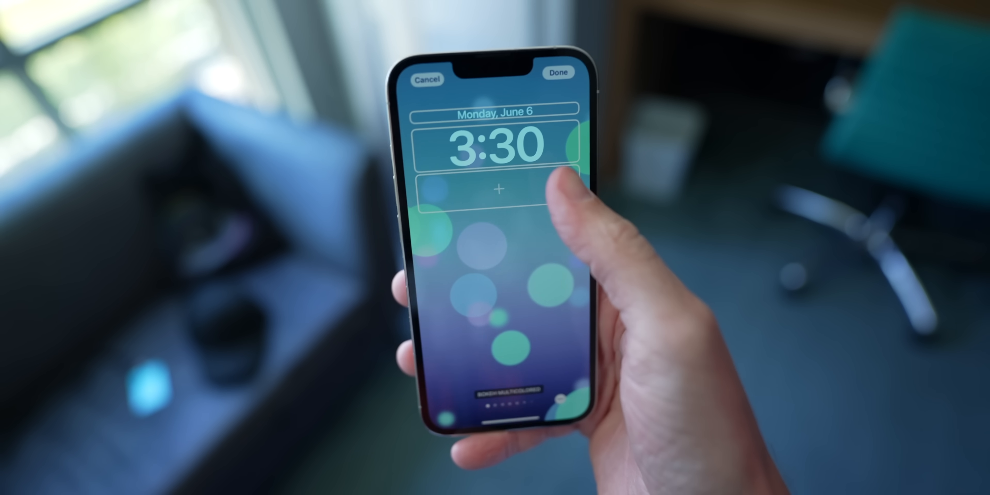
# Finish setting up the new Bokeh Multicolored lock screen with Done.
pyautogui.click(498, 190)
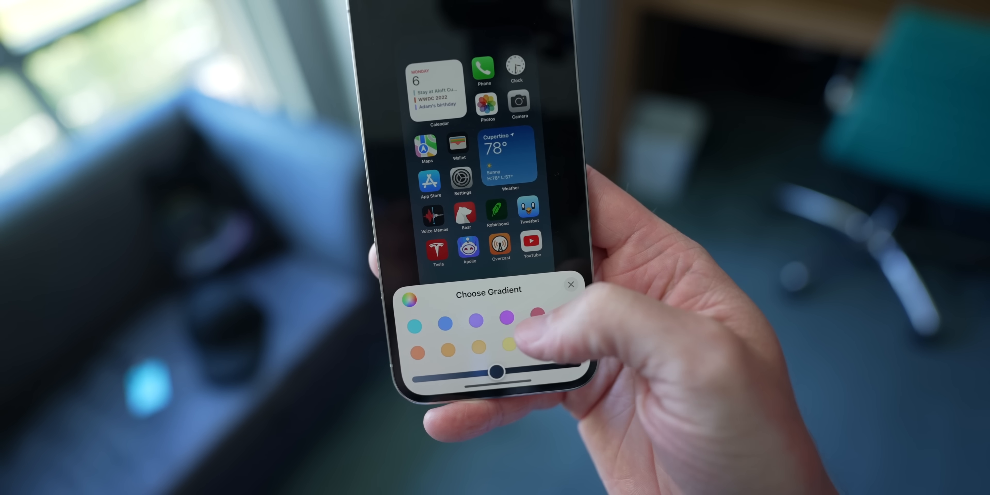
# Choose a colourful gradient as the Home Screen wallpaper.
pyautogui.click(526, 324)
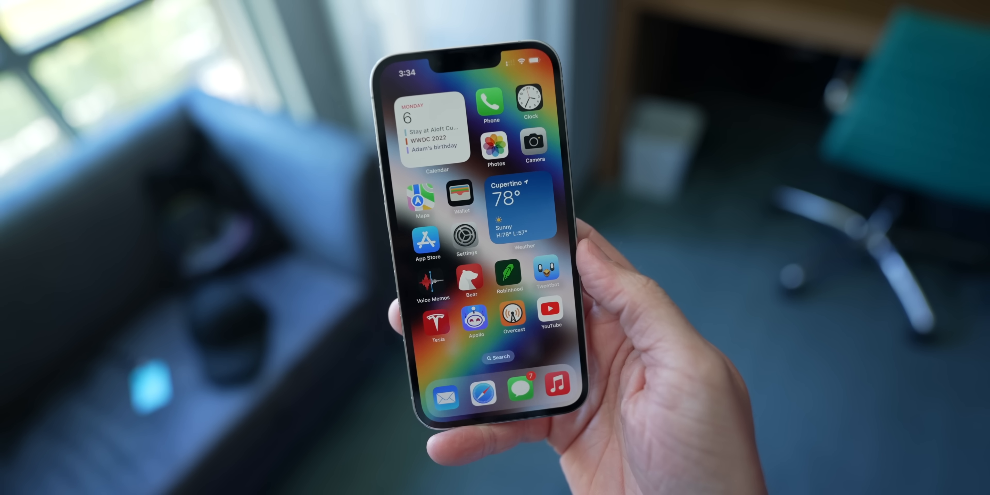
# Undo Send on the "Thanks man" message in the Messages conversation.
pyautogui.click(519, 385)
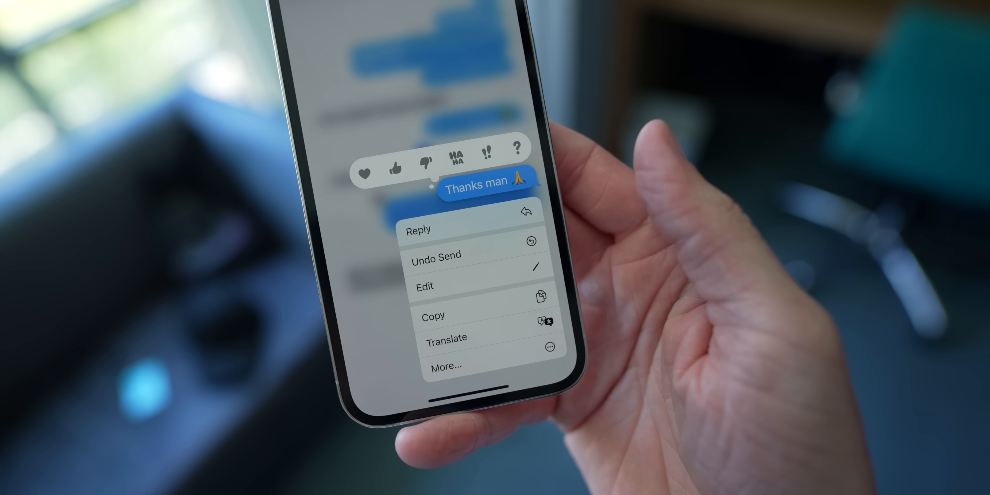
pyautogui.click(424, 286)
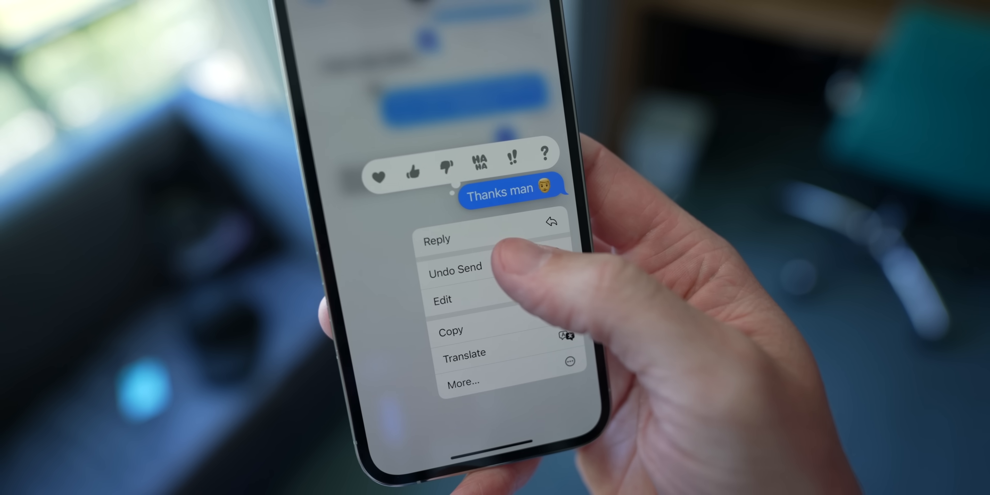
pyautogui.click(453, 264)
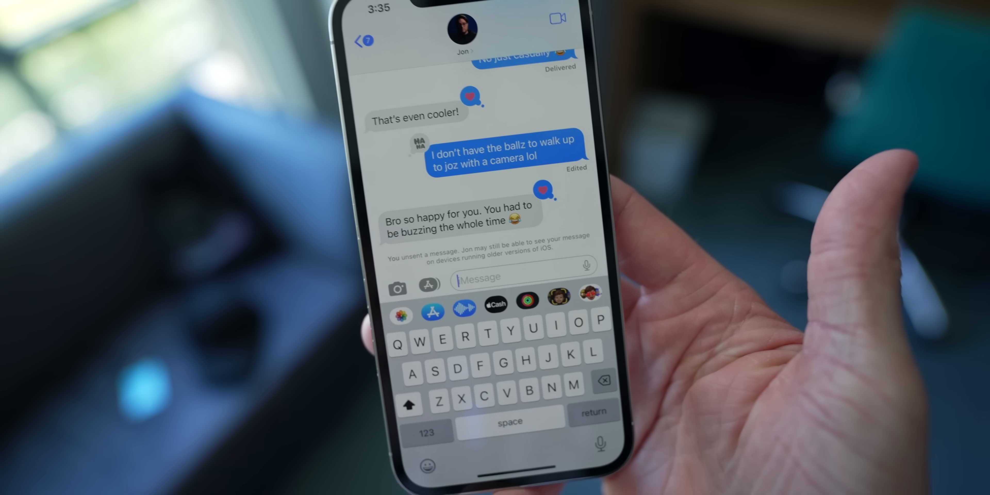
# Send the gibberish test message "Hf", unsend it, and return to the conversation list.
pyautogui.write('Hf')
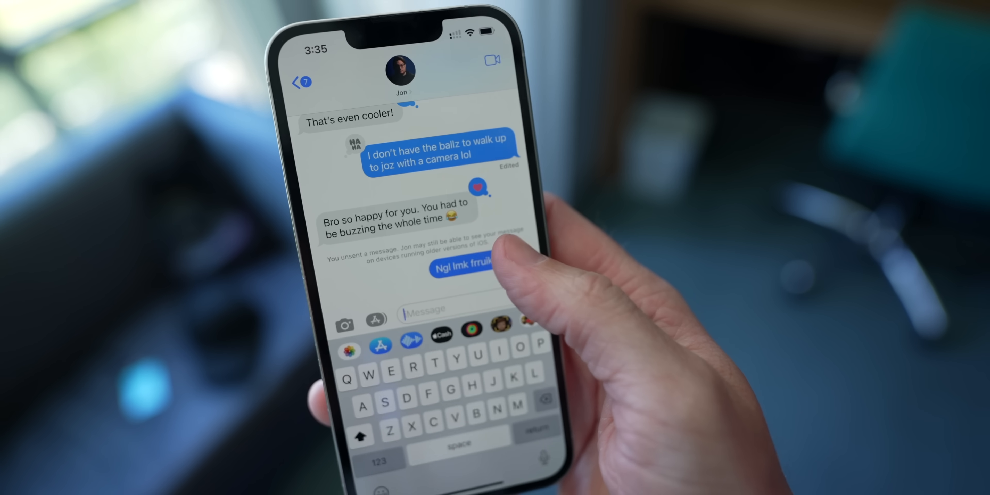
pyautogui.doubleClick(467, 270)
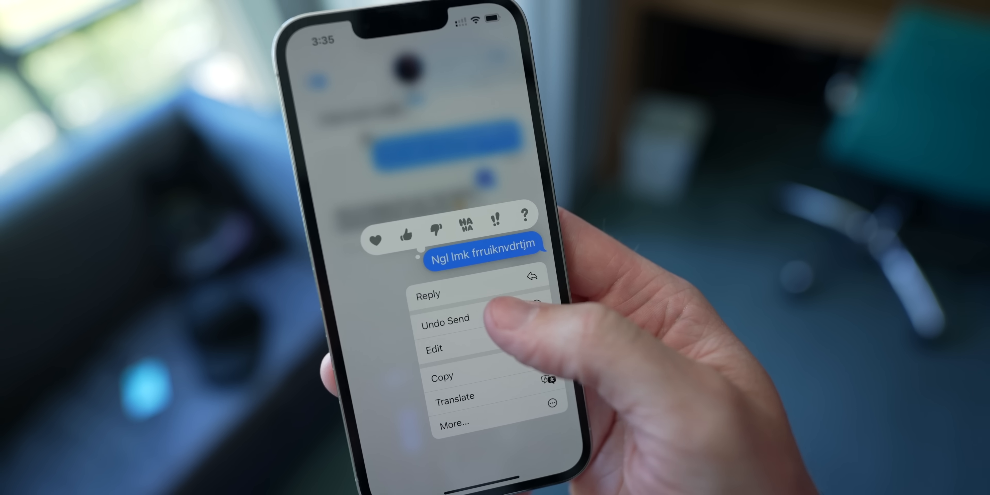
pyautogui.click(444, 318)
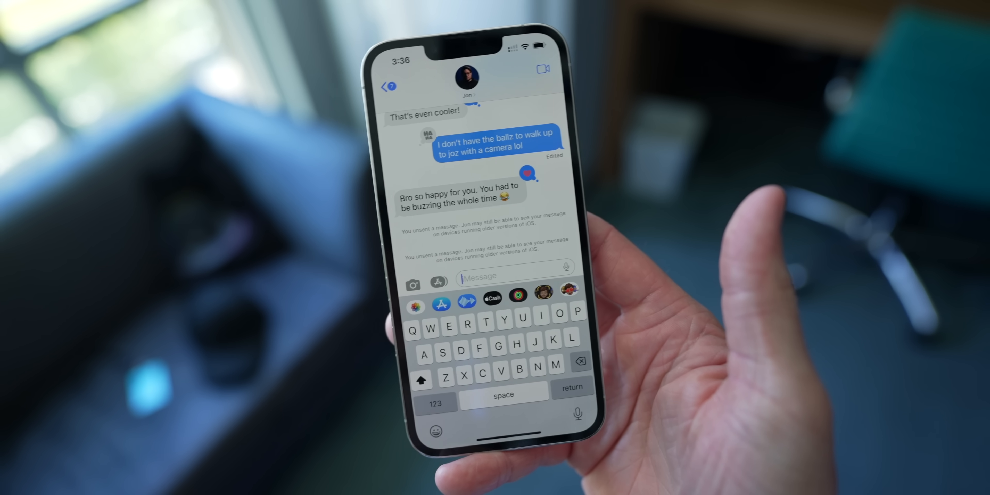
pyautogui.click(389, 85)
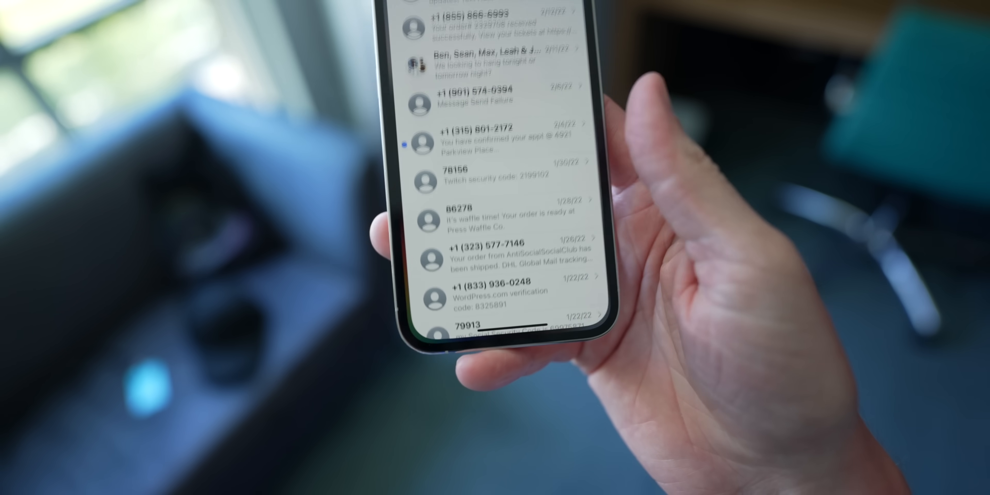
# Scroll through older texts in the Messages conversation list.
pyautogui.scroll(-3)
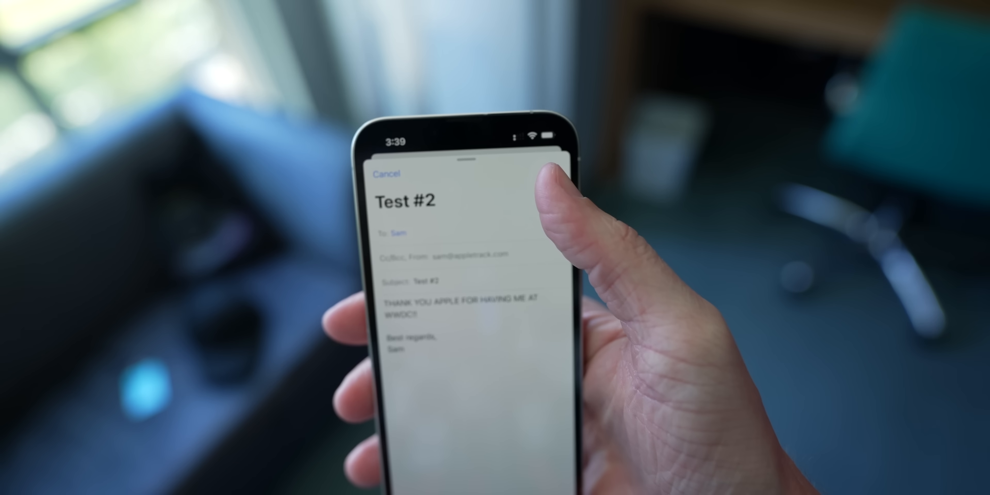
# Send the Test #2 email using the scheduled Send Later option.
pyautogui.click(554, 157)
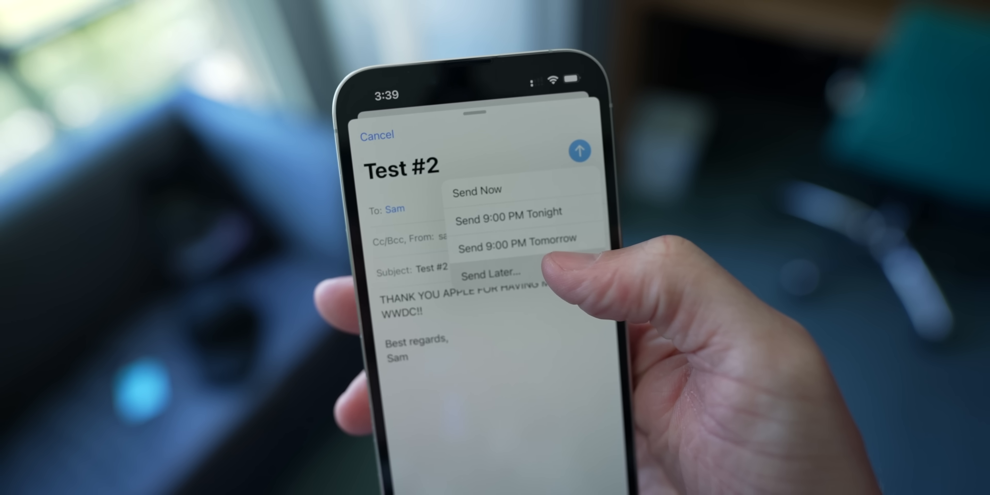
pyautogui.click(494, 274)
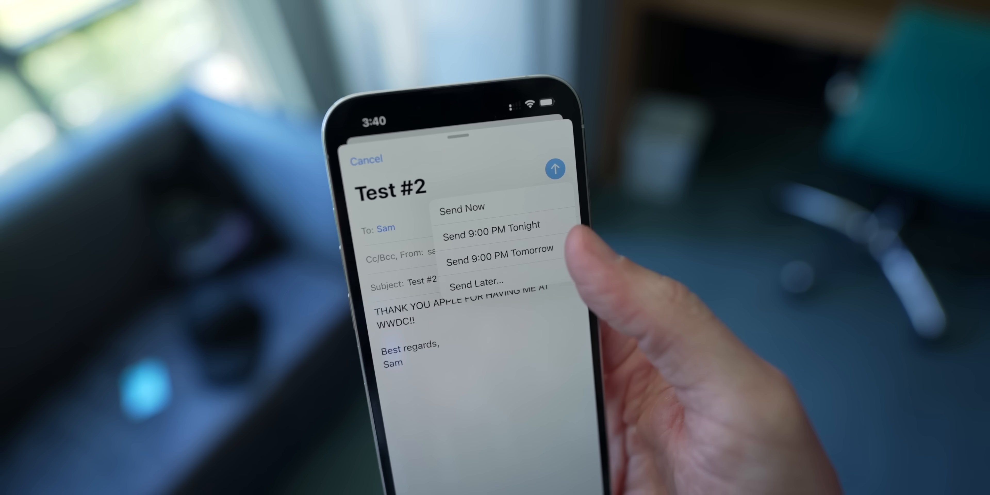
pyautogui.click(461, 207)
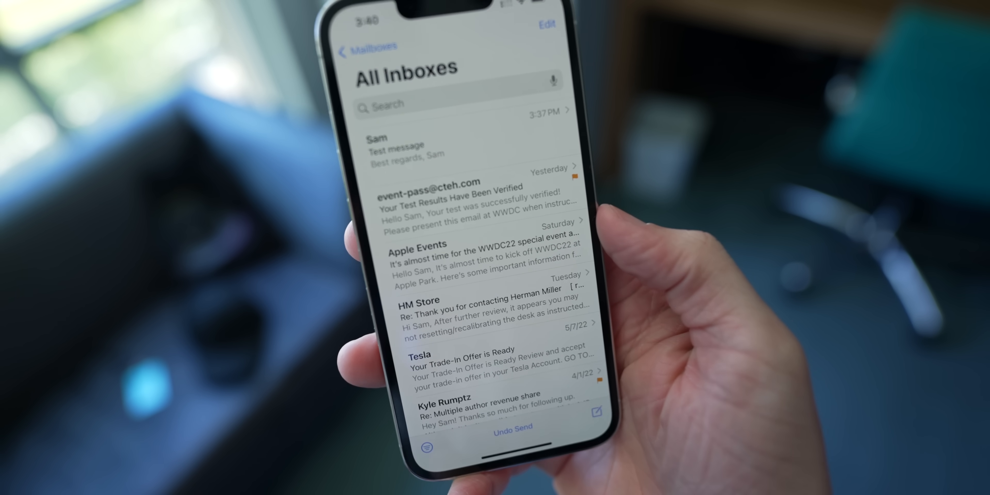
pyautogui.scroll(-3)
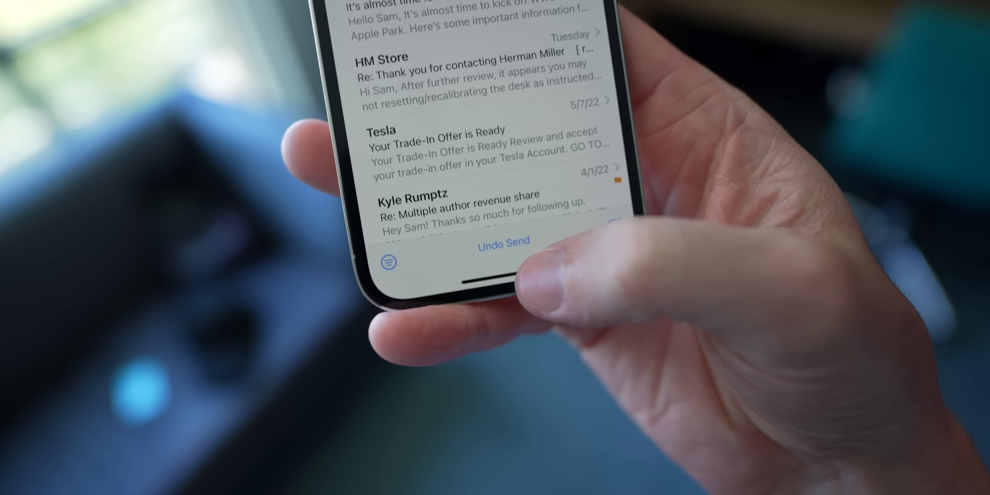
# Draft a new email with 'For real' and pick when it gets sent from the Send Later choices.
pyautogui.click(503, 241)
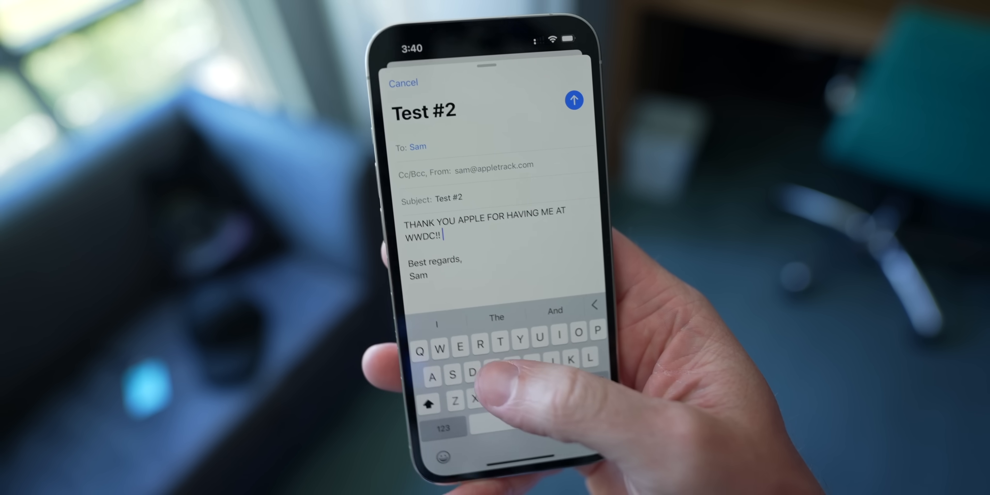
pyautogui.write('For reeal 😣')
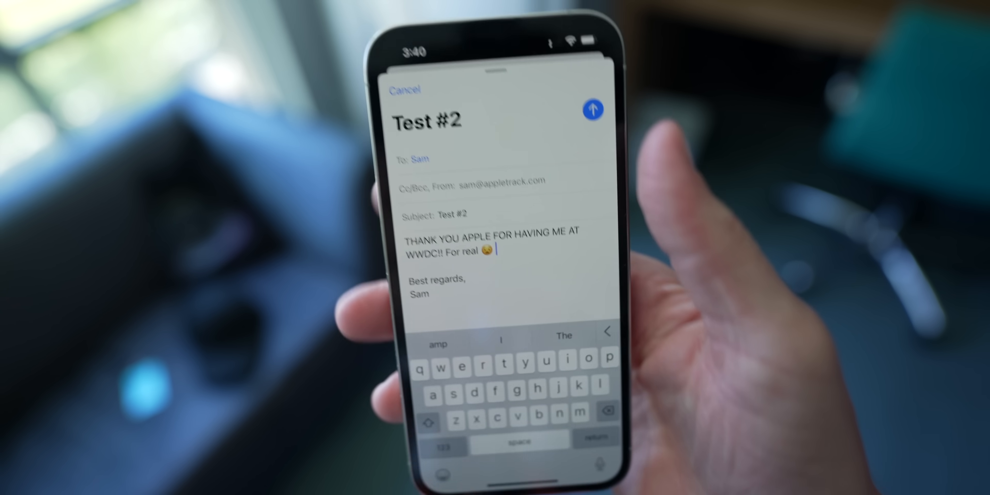
pyautogui.click(591, 109)
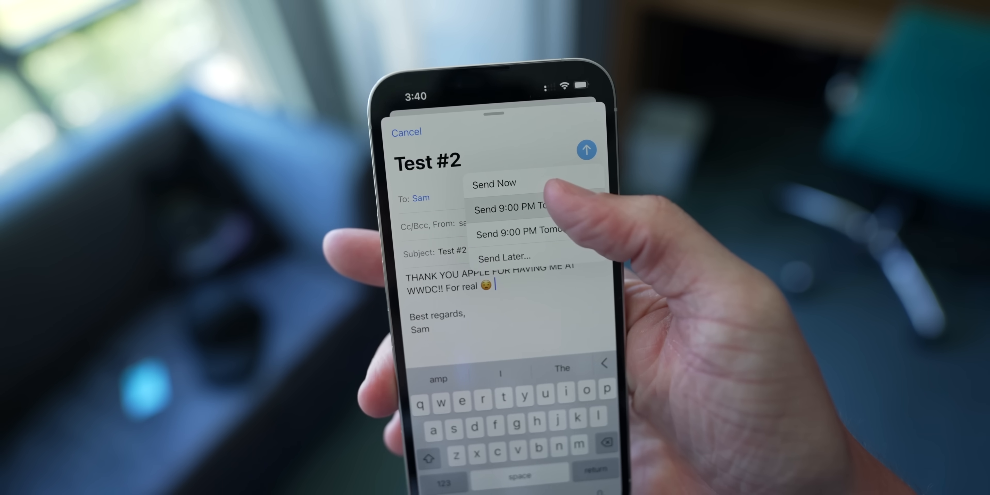
pyautogui.click(494, 183)
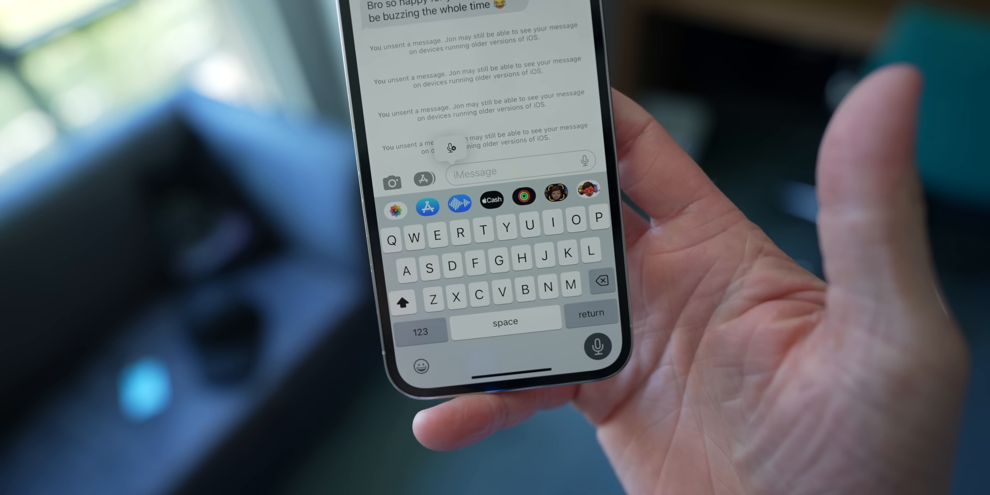
# Dictate "And while we're in the messages that let me show you guys the new... stop and" into the conversation.
pyautogui.write("And while we're in the messages that let me show you")
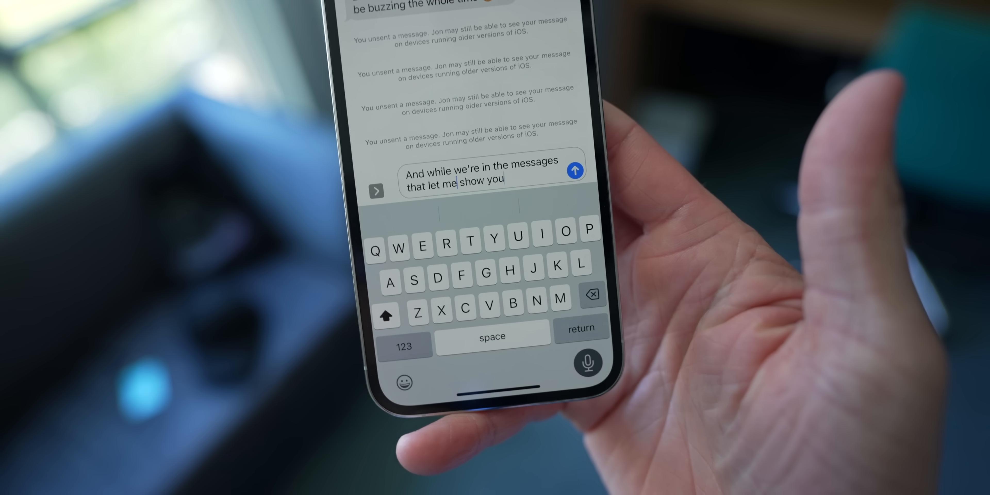
pyautogui.write('guys the new dictation not normally would take over your entire keyboard right? But I can d')
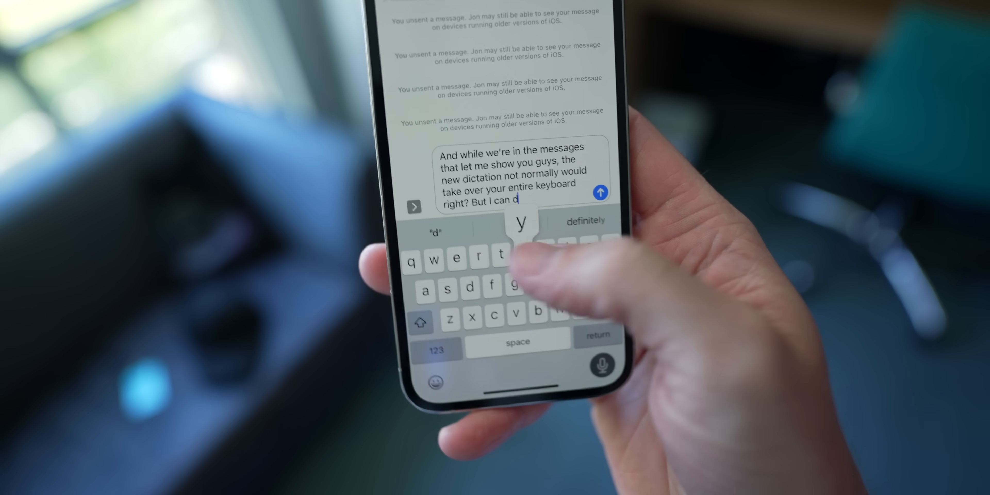
pyautogui.write('stop and')
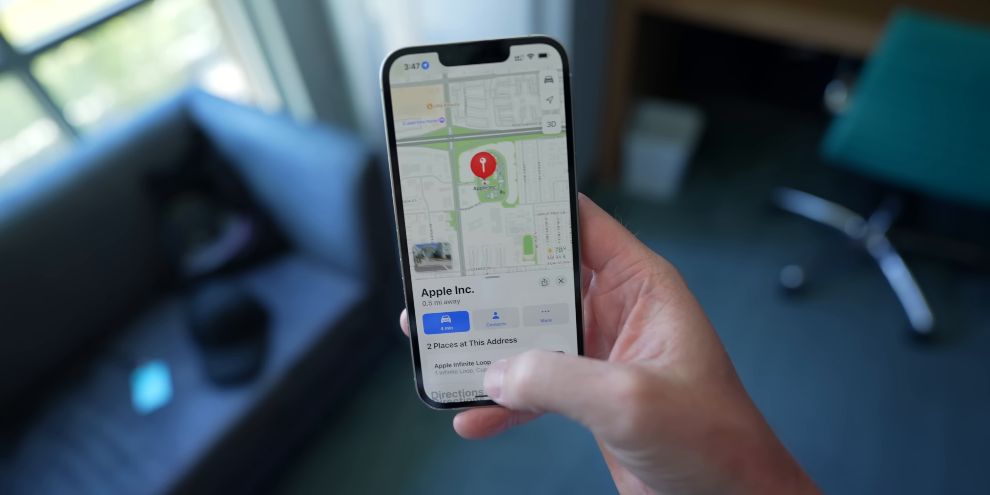
# Get directions to Apple Inc., add Chungdam as a stop, then return to the Home Screen.
pyautogui.click(444, 321)
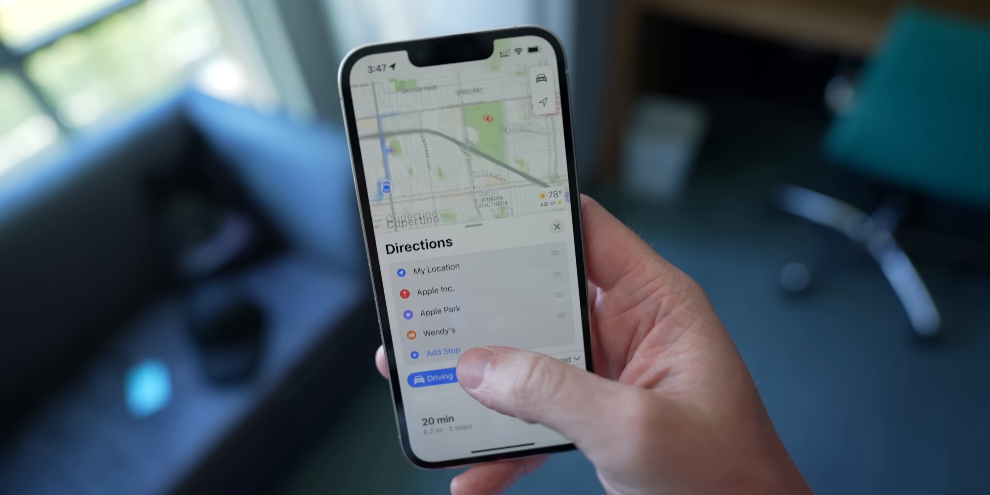
pyautogui.click(442, 351)
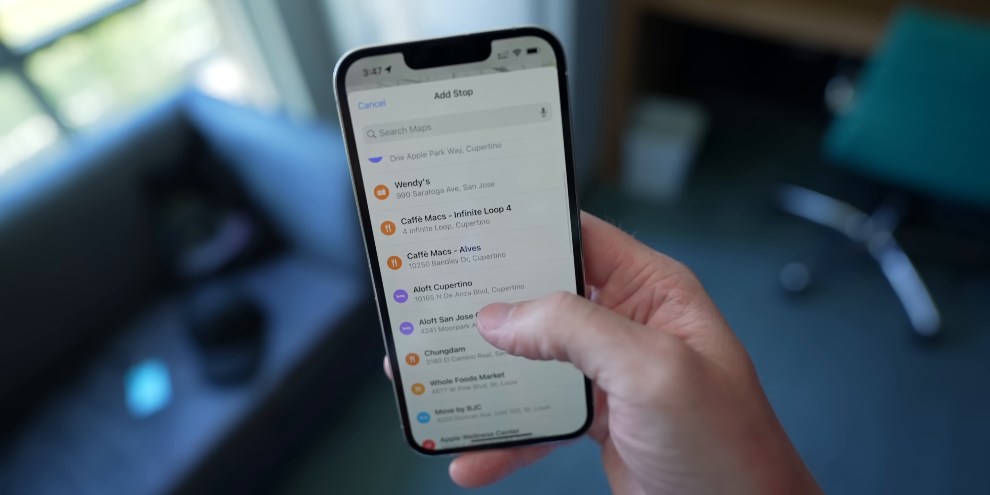
pyautogui.click(445, 349)
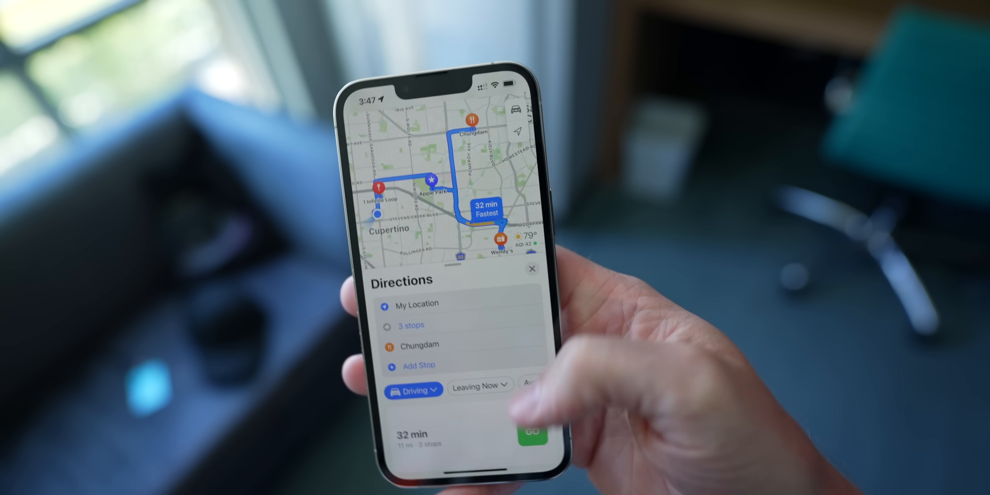
pyautogui.click(532, 434)
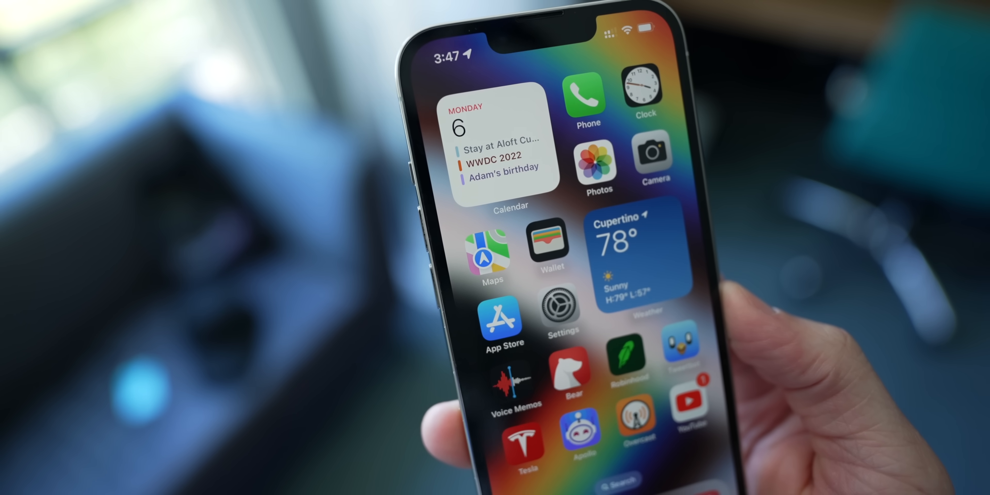
# View Wallet's empty Orders screen from the Home Screen, then dismiss it.
pyautogui.click(549, 243)
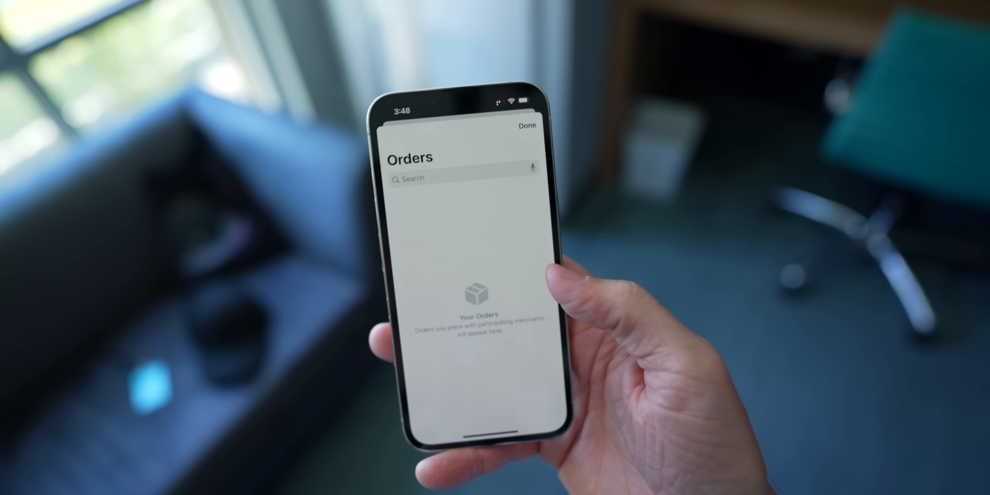
pyautogui.click(527, 125)
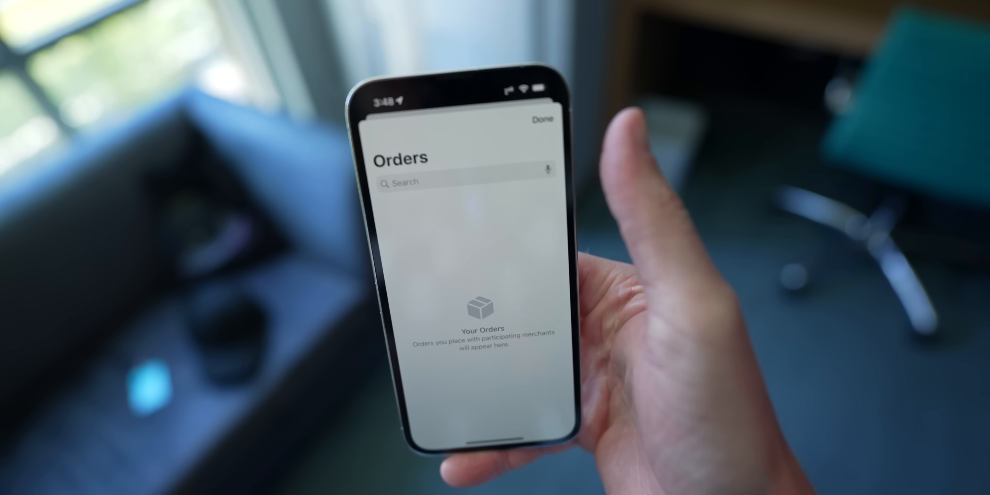
pyautogui.click(544, 118)
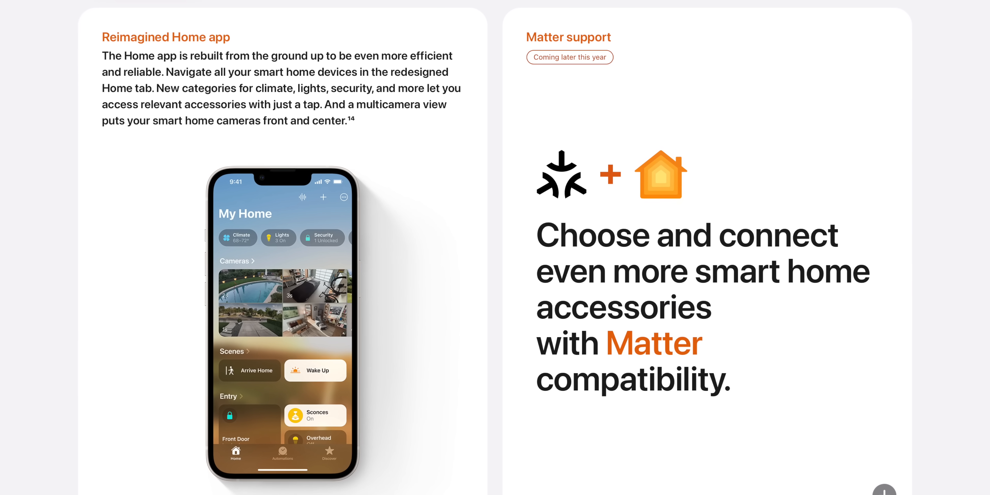
# Scroll the iOS 16 preview page to the reimagined Home app and Matter support cards.
pyautogui.scroll(-3)
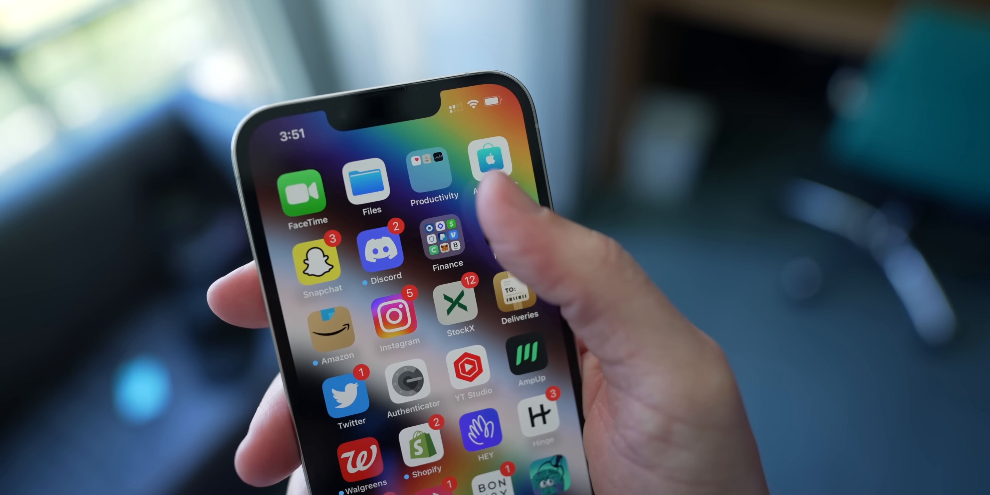
# Scroll the iOS 16 preview down to the Health app Medications and Fitness app for iPhone cards.
pyautogui.click(490, 170)
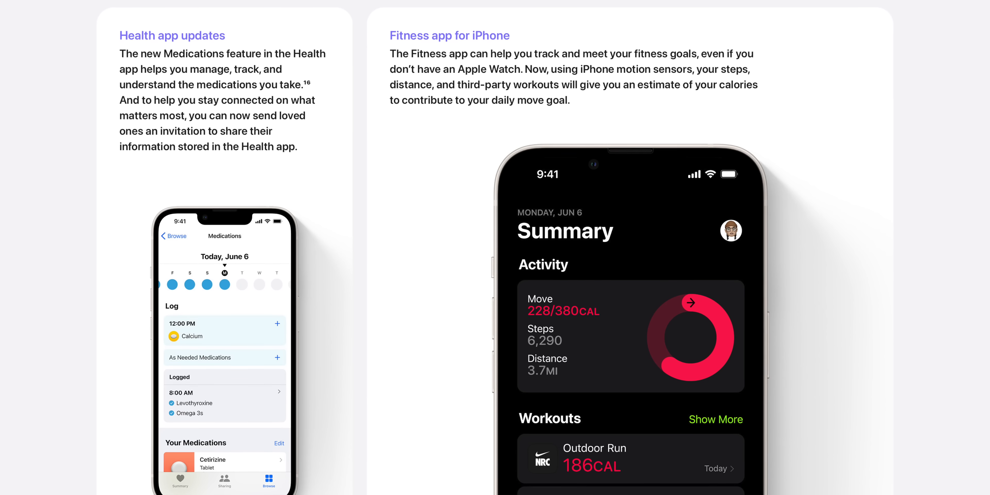
pyautogui.scroll(-3)
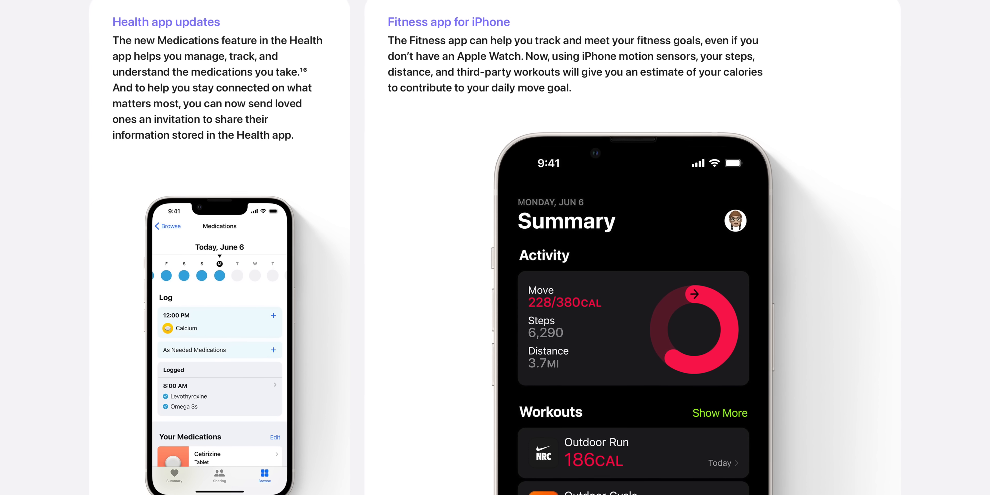
pyautogui.scroll(-3)
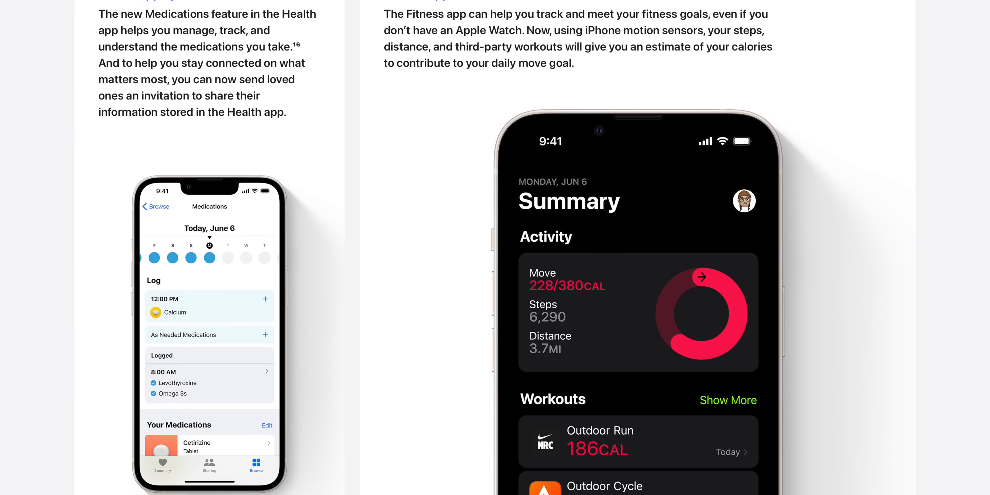
pyautogui.scroll(-3)
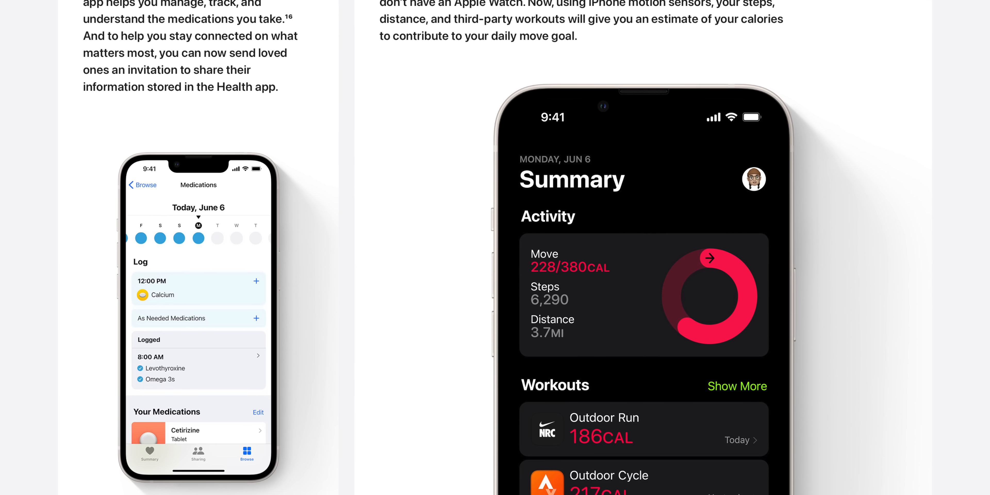
pyautogui.scroll(-3)
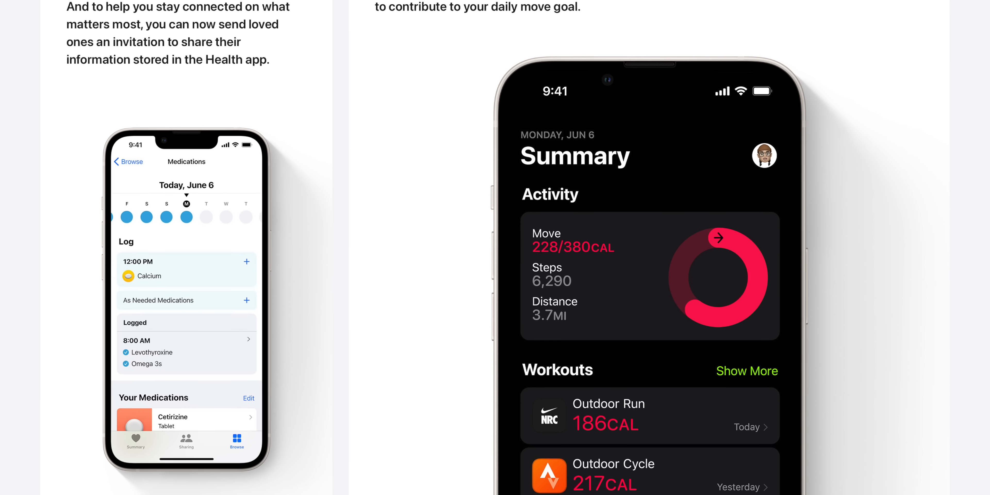
pyautogui.scroll(-3)
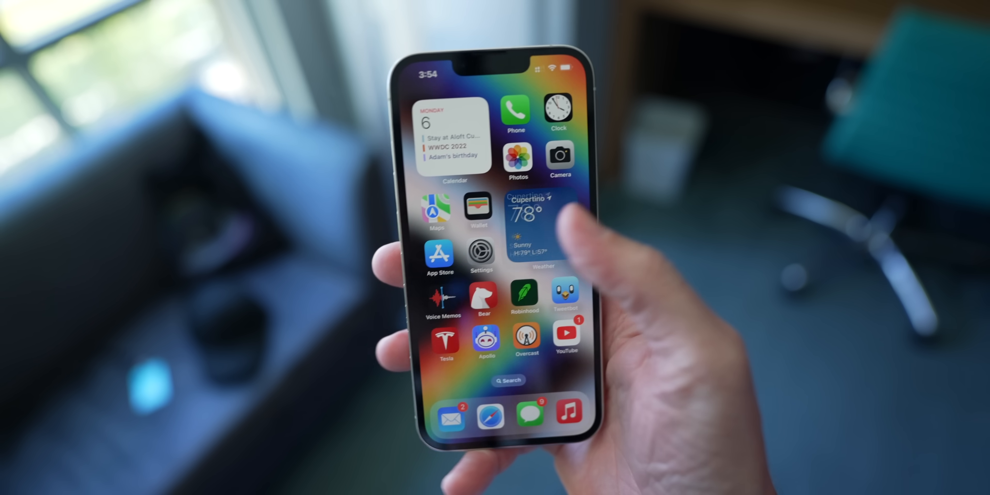
# View Weather's hourly temperature chart for Monday, June 6, then return to the first Home Screen page.
pyautogui.click(532, 227)
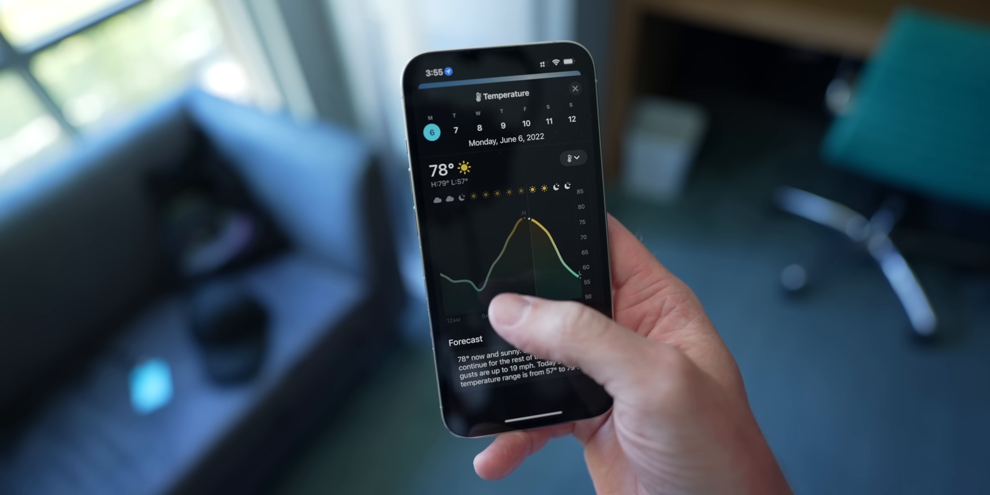
pyautogui.click(574, 88)
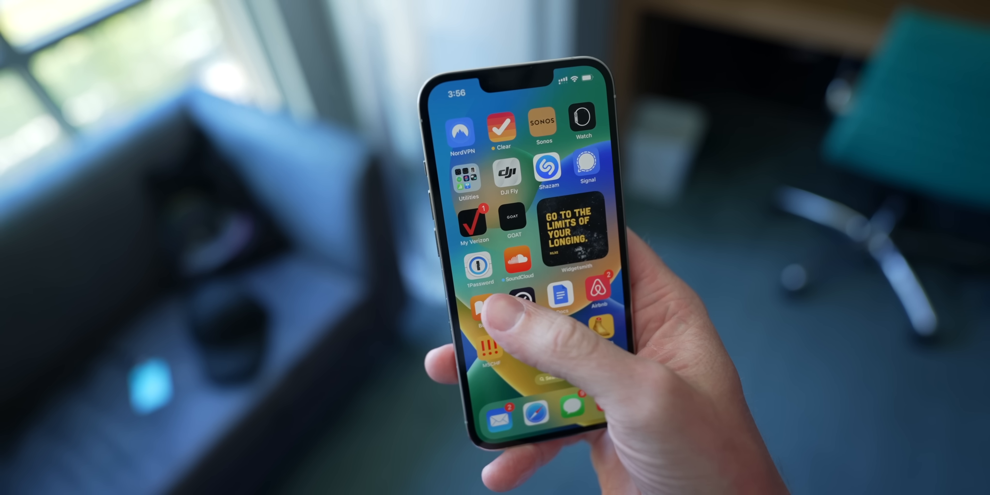
pyautogui.click(478, 263)
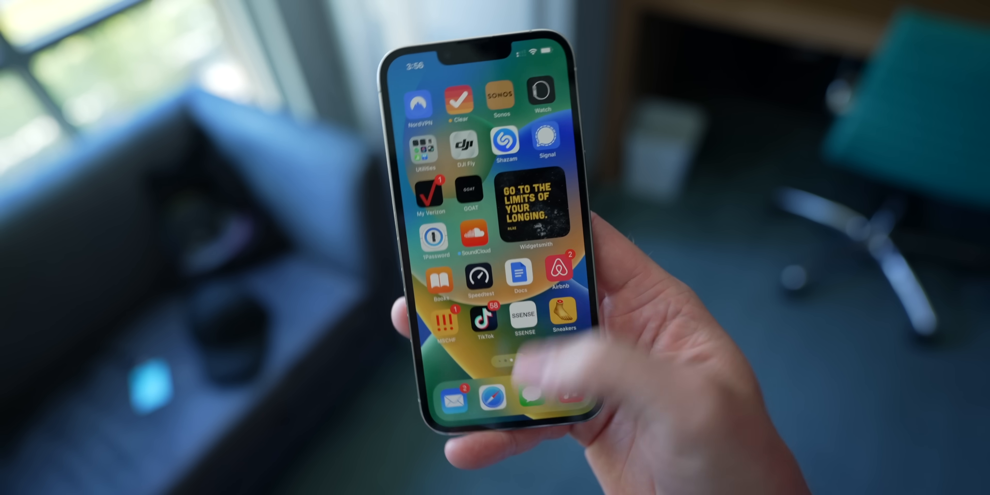
pyautogui.hscroll(-3)
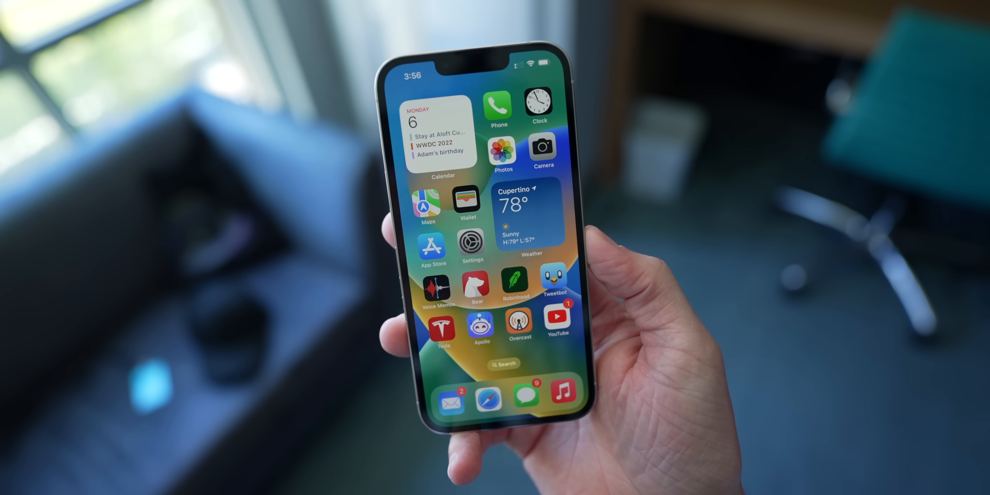